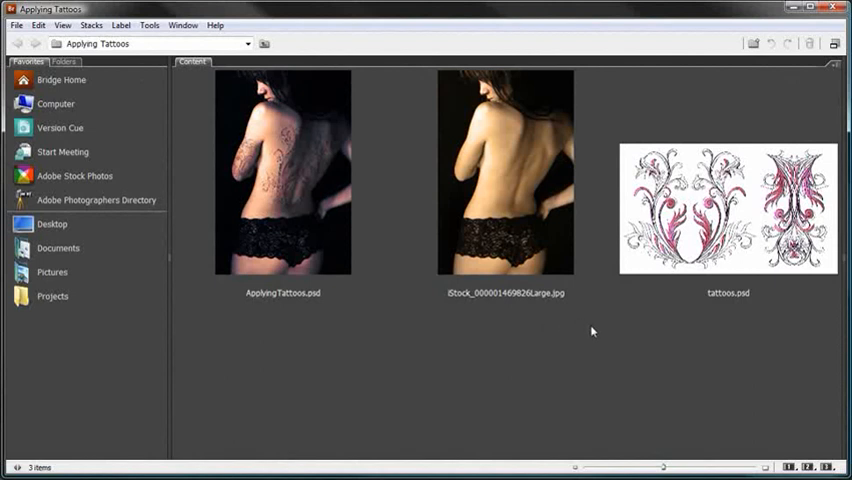
# Inspect the finished example, the back stock photo and the tattoos.psd design file in Bridge.
pyautogui.click(282, 184)
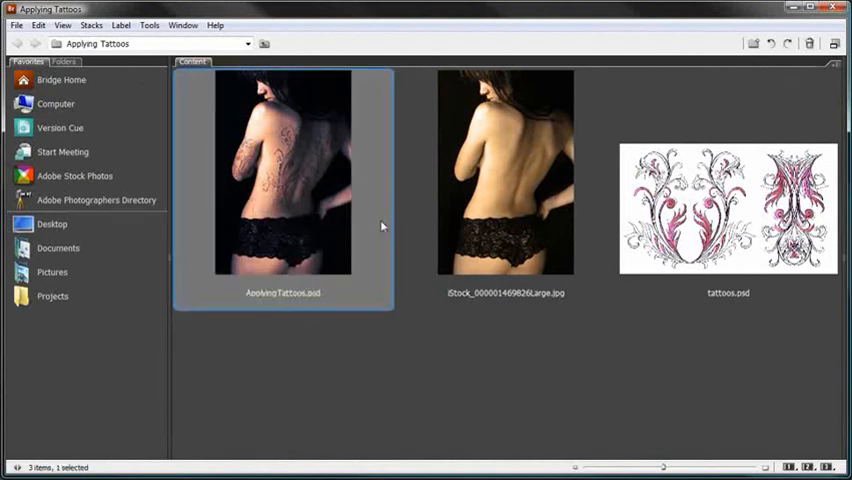
pyautogui.click(504, 172)
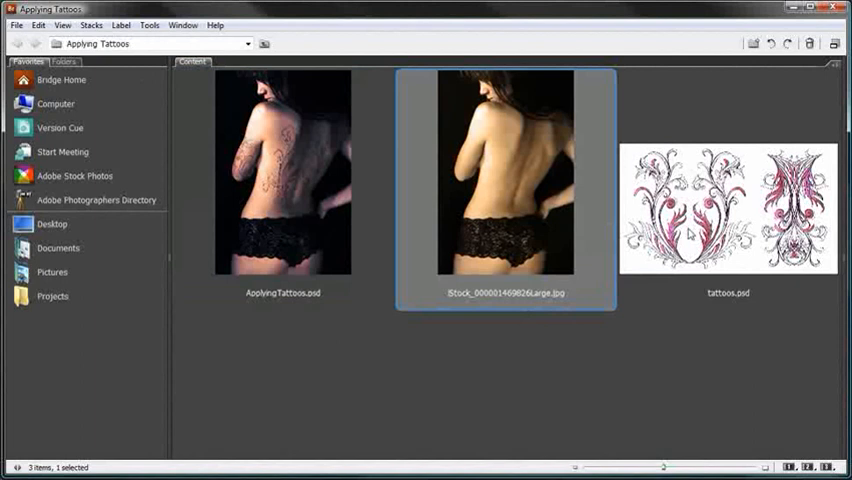
pyautogui.click(728, 208)
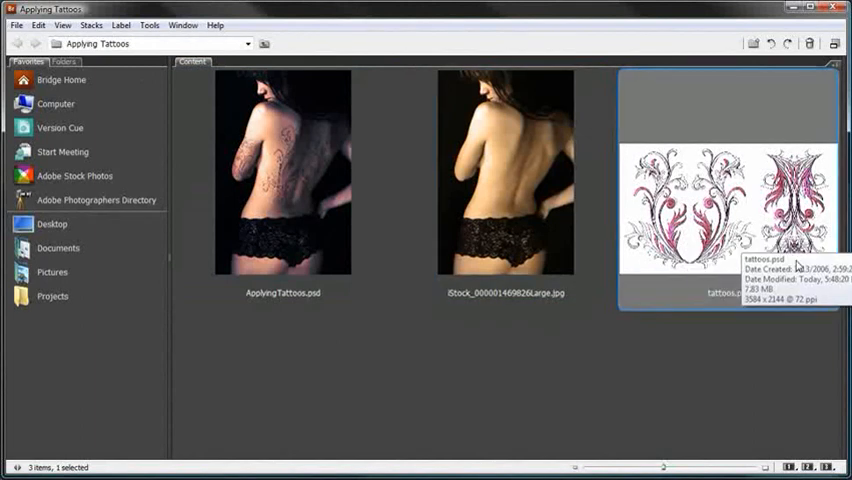
pyautogui.click(504, 174)
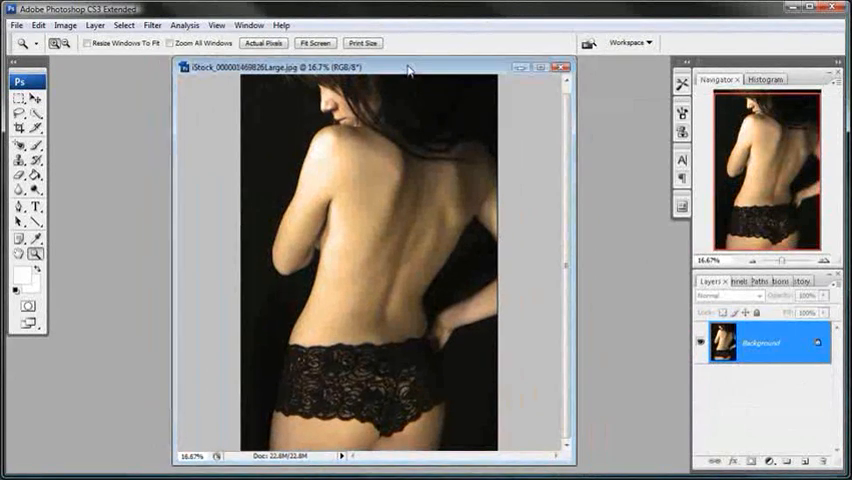
pyautogui.moveTo(410, 72)
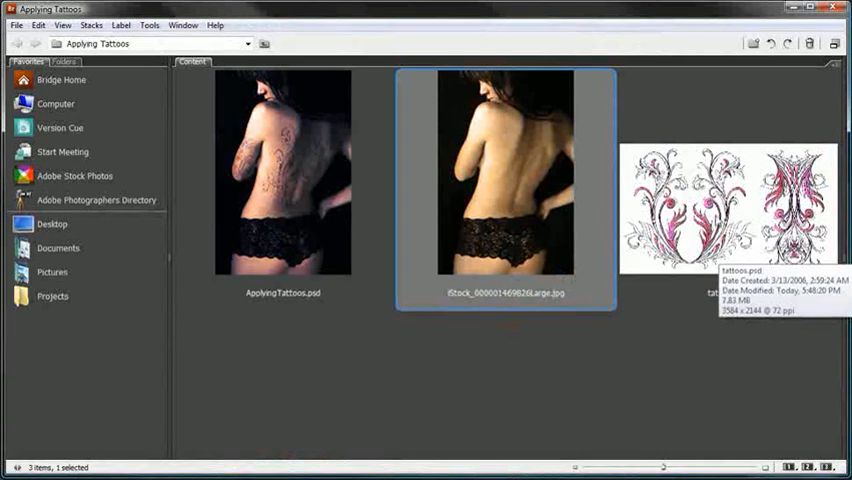
# Open tattoos.psd and marquee-select one pink tattoo design to copy.
pyautogui.doubleClick(504, 170)
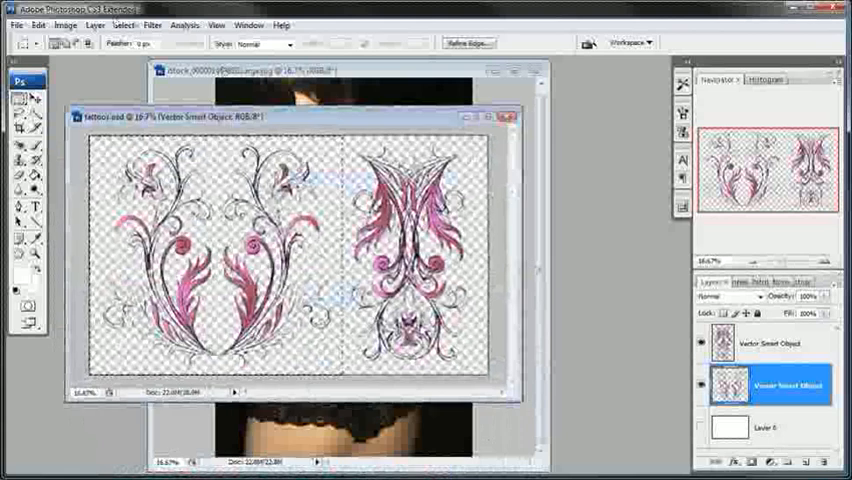
pyautogui.click(38, 24)
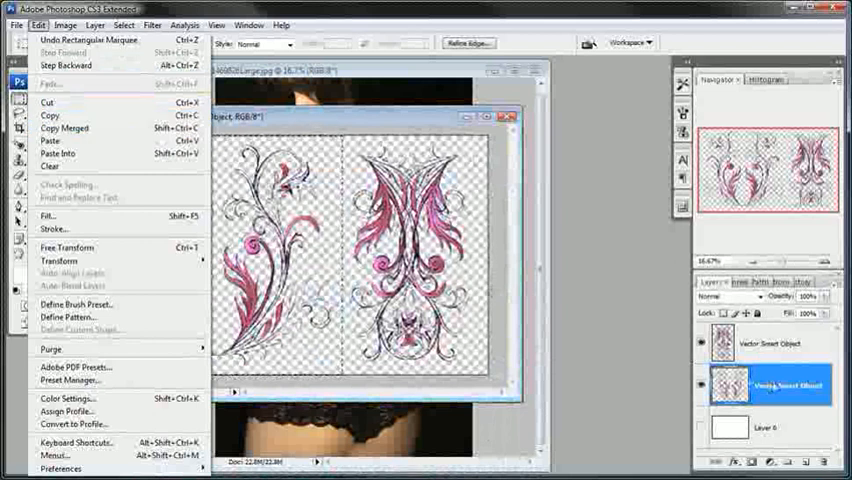
pyautogui.moveTo(48, 116)
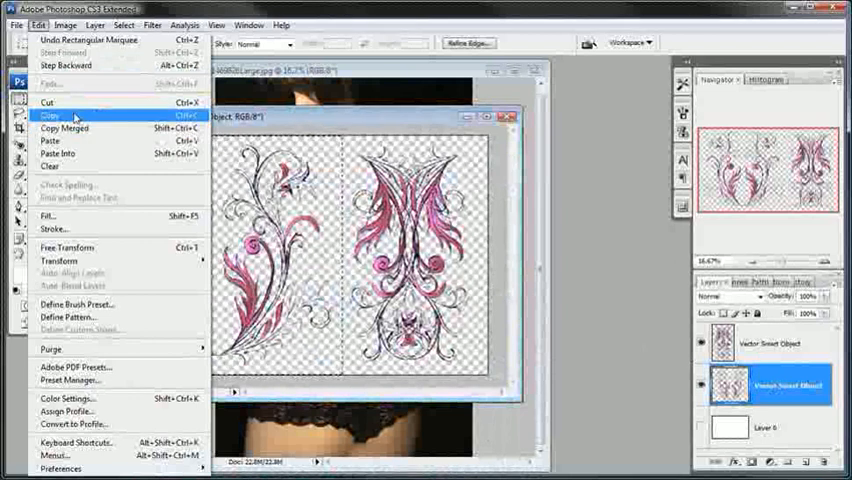
pyautogui.moveTo(64, 128)
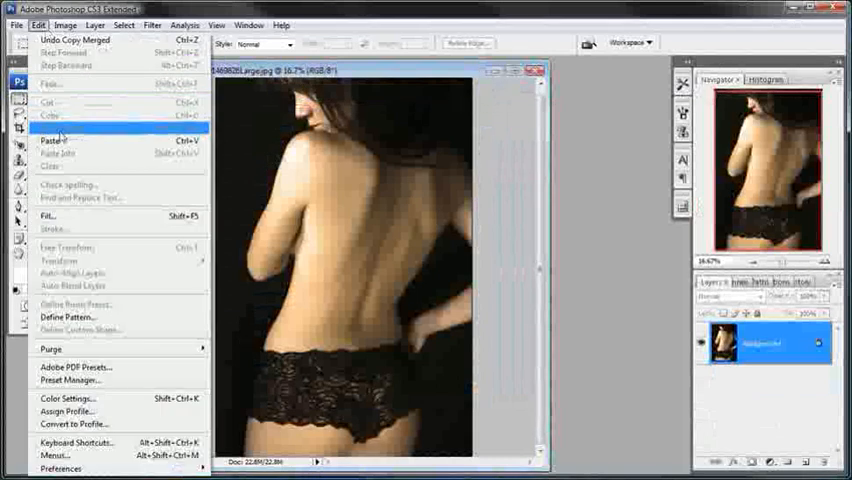
# Paste the copied pink tattoo into the back photo as the Back Tattoo layer.
pyautogui.click(48, 128)
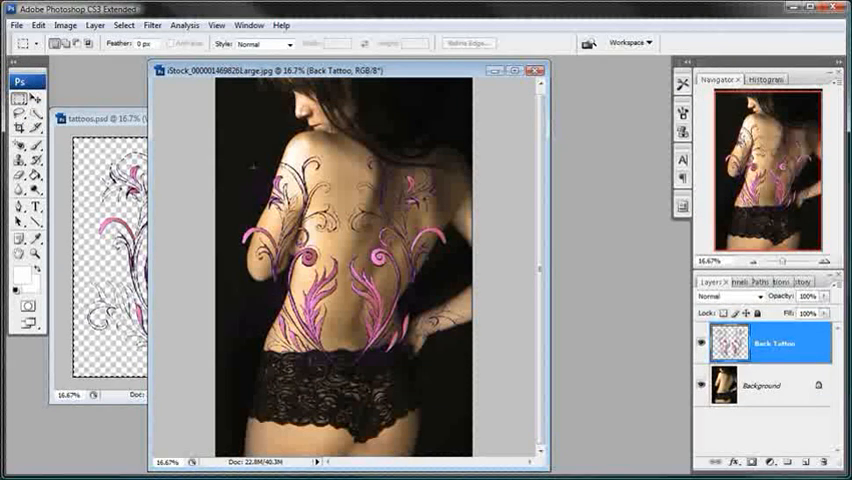
# Convert the Back Tattoo layer to a smart object via Layer > Smart Objects.
pyautogui.click(94, 24)
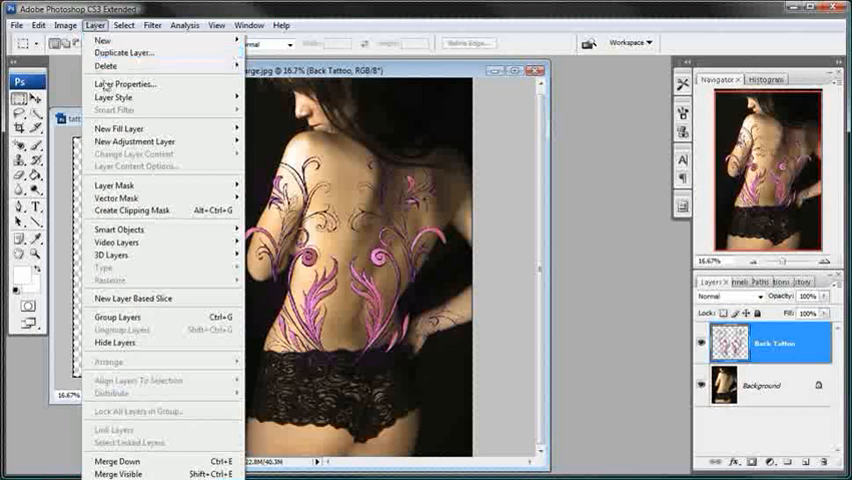
pyautogui.moveTo(118, 228)
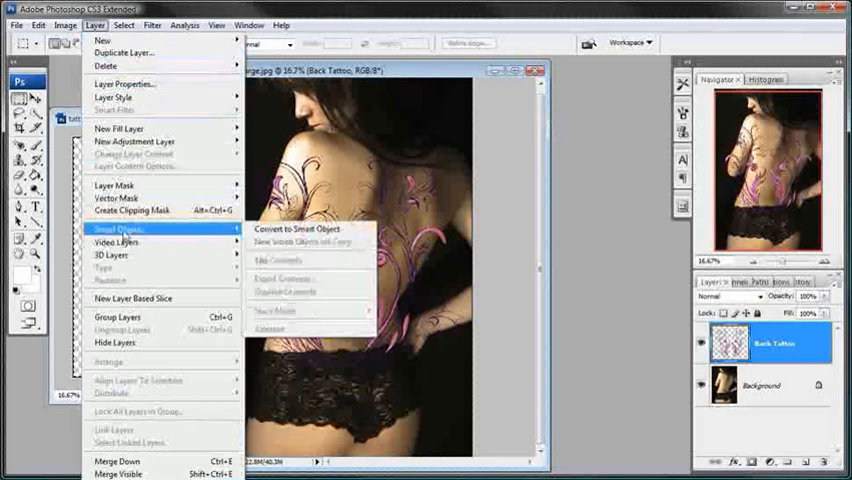
pyautogui.moveTo(300, 228)
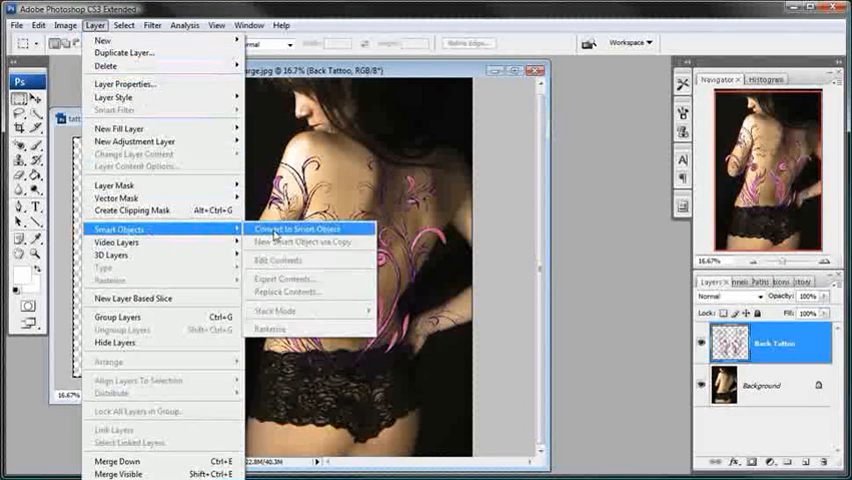
pyautogui.click(300, 228)
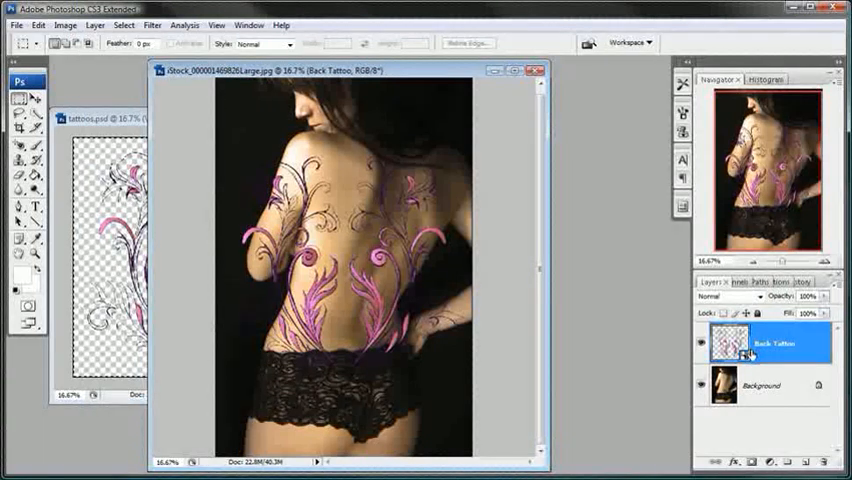
pyautogui.moveTo(584, 204)
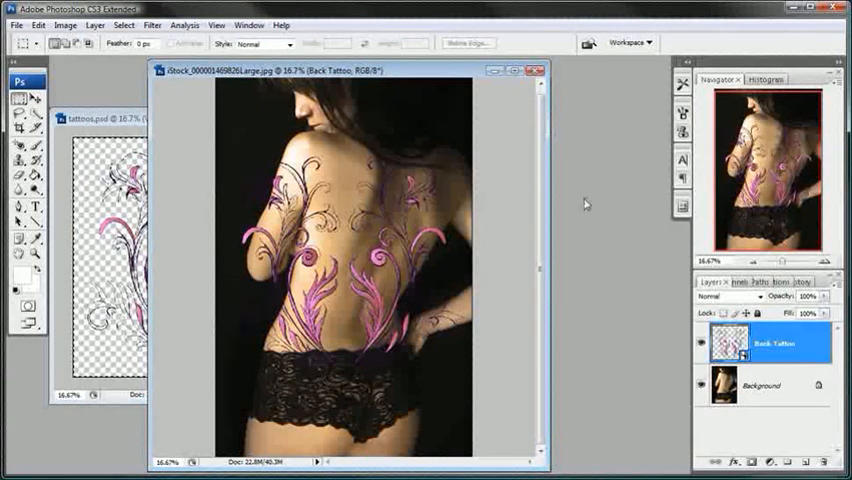
pyautogui.click(38, 24)
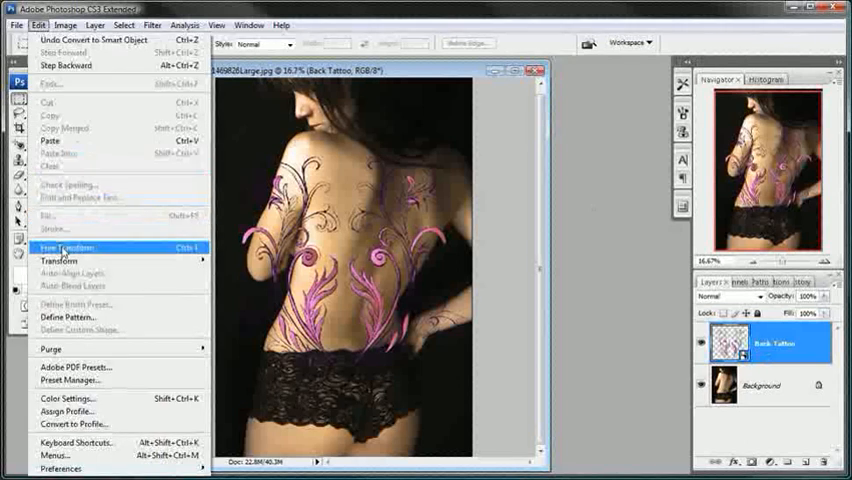
# Free Transform the tattoo, rotating and scaling it across the woman's lower back.
pyautogui.click(64, 246)
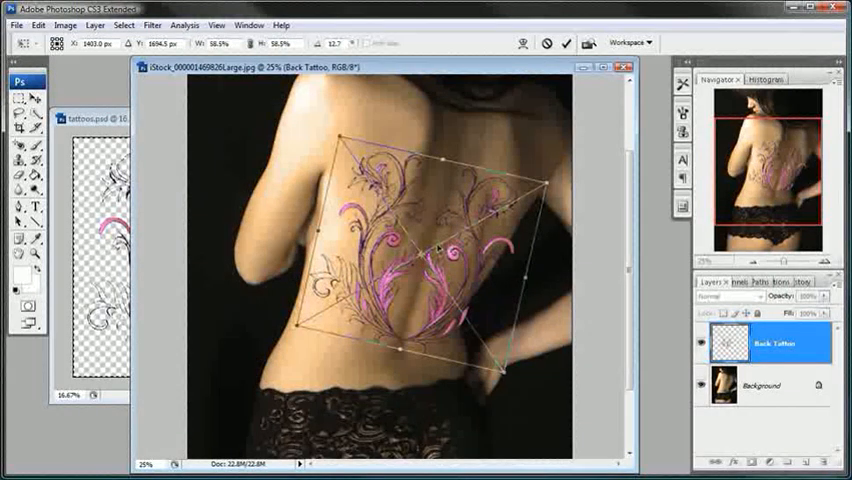
pyautogui.click(216, 24)
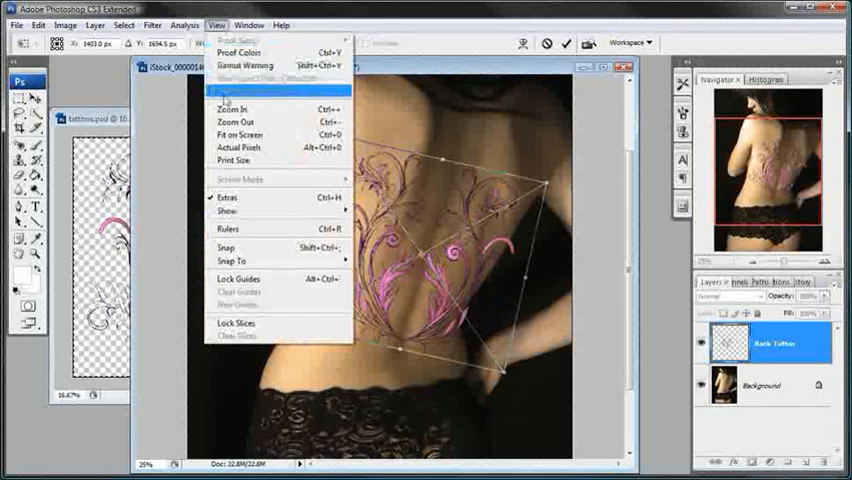